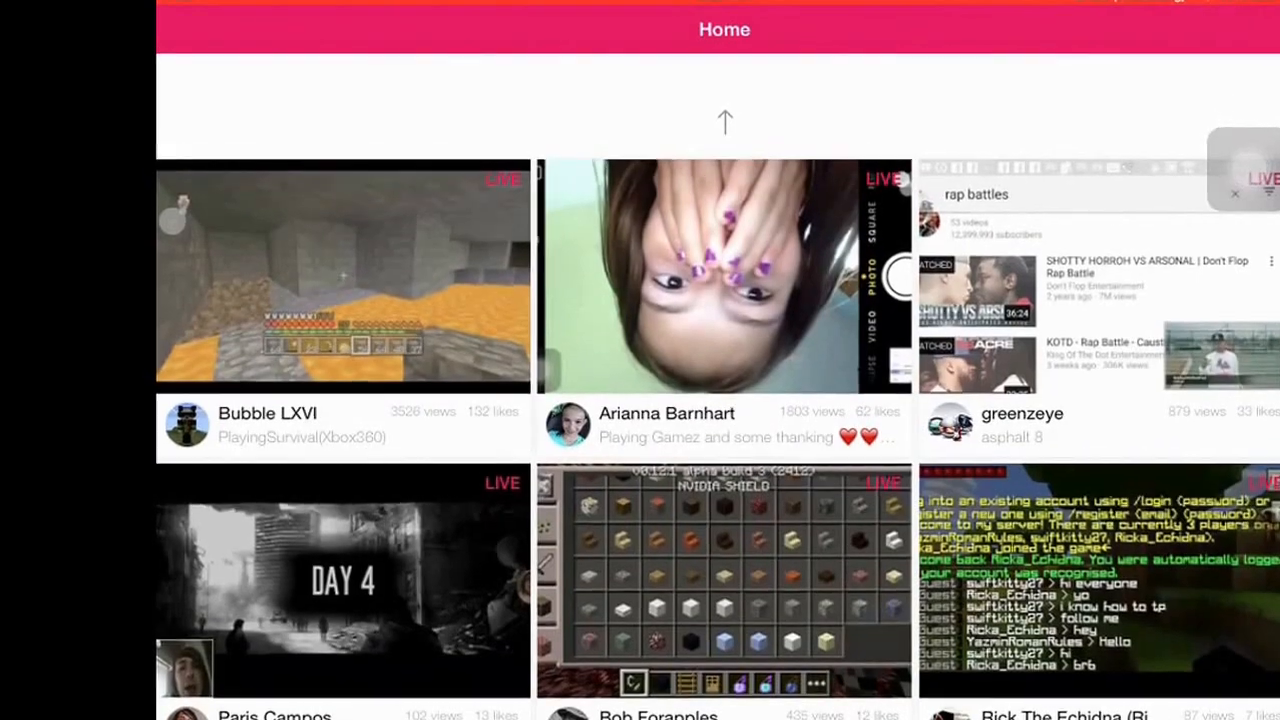
scroll("down", 3)
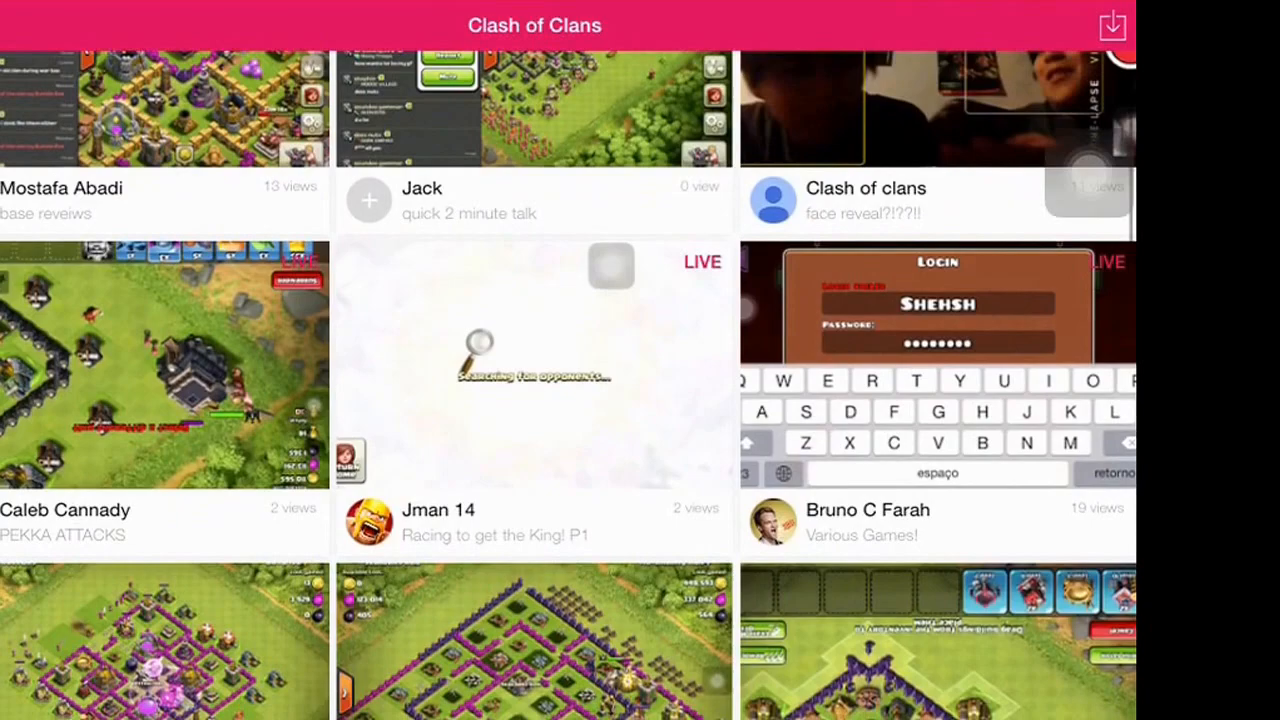
scroll("down", 3)
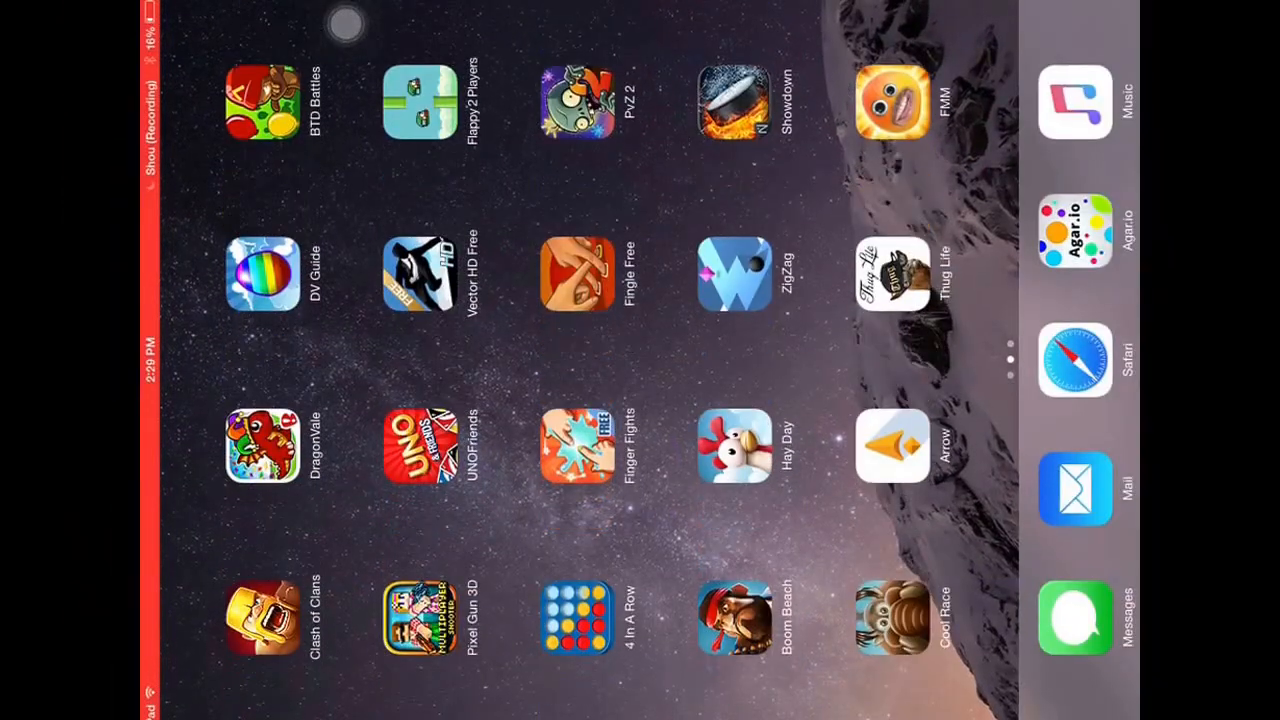
scroll("left", 3)
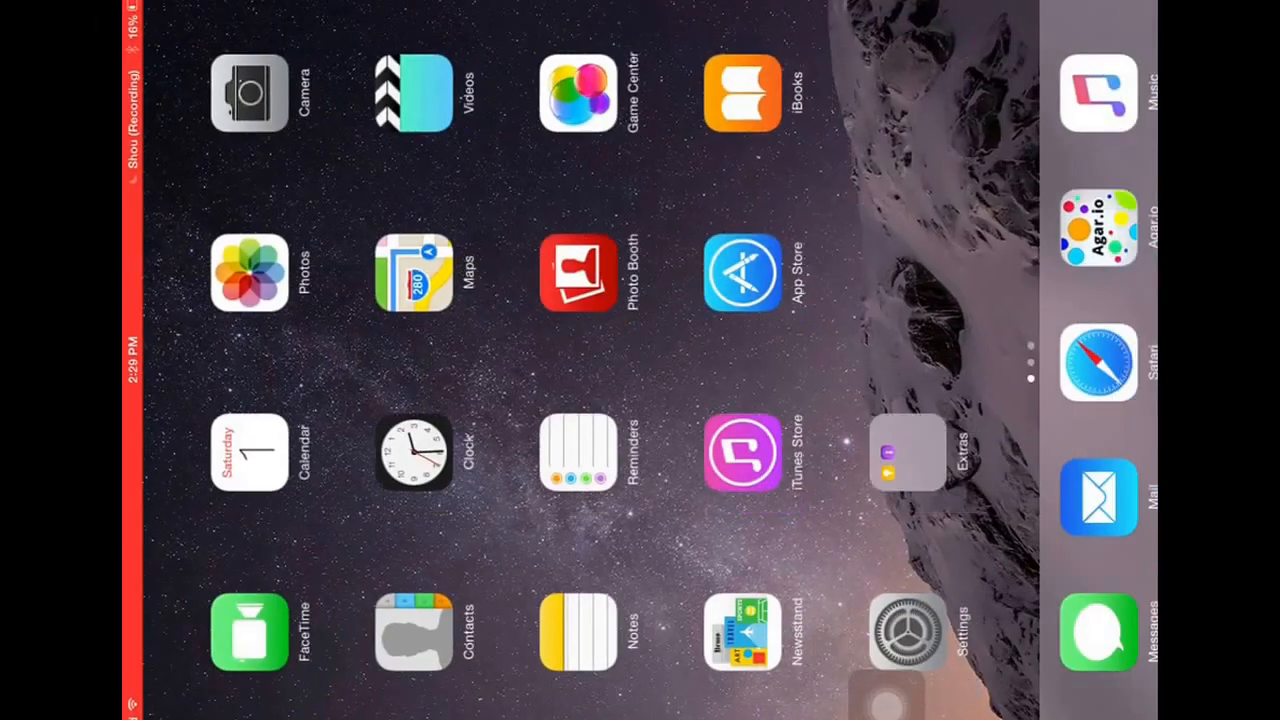
scroll("left", 3)
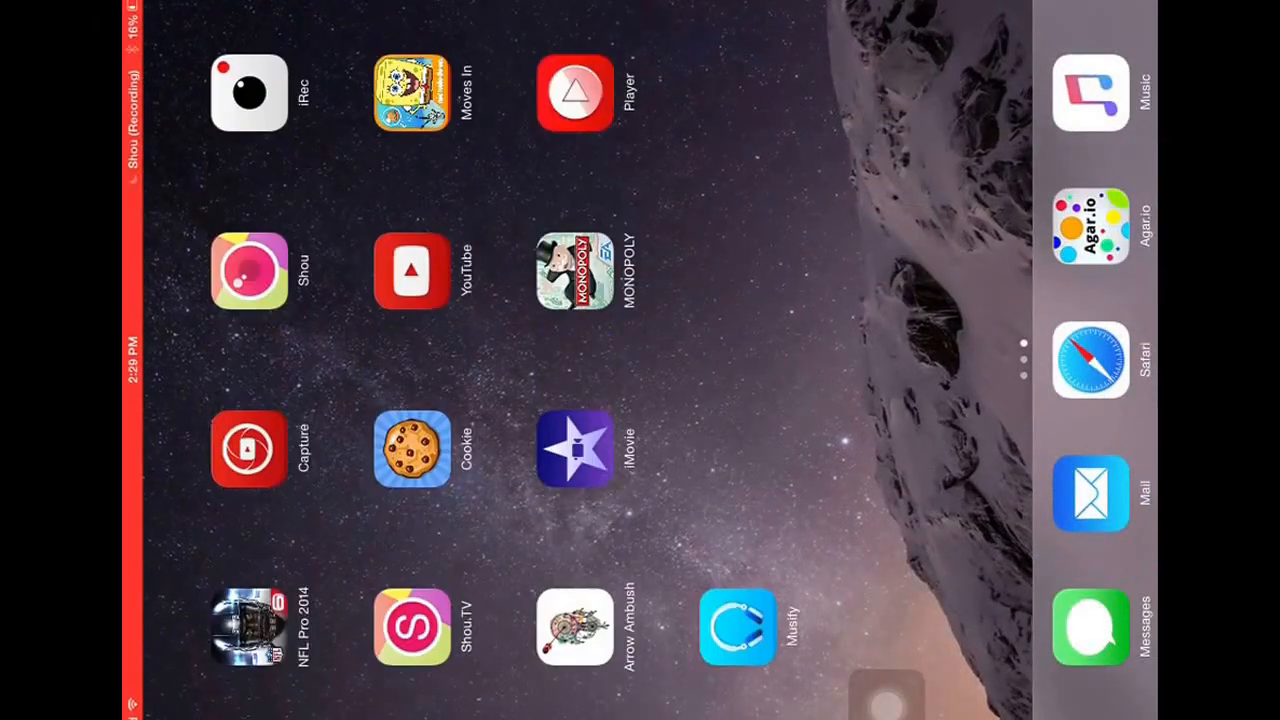